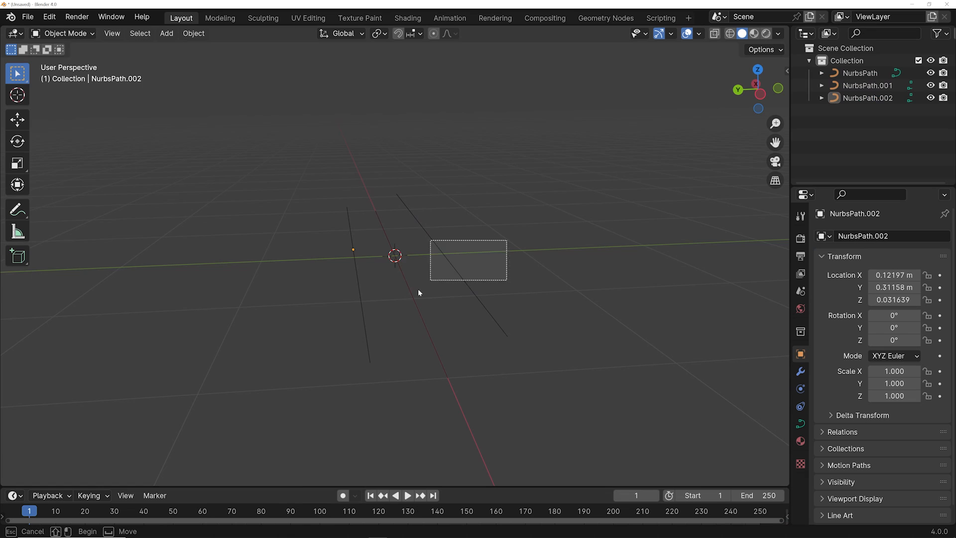
pyautogui.moveTo(433, 273)
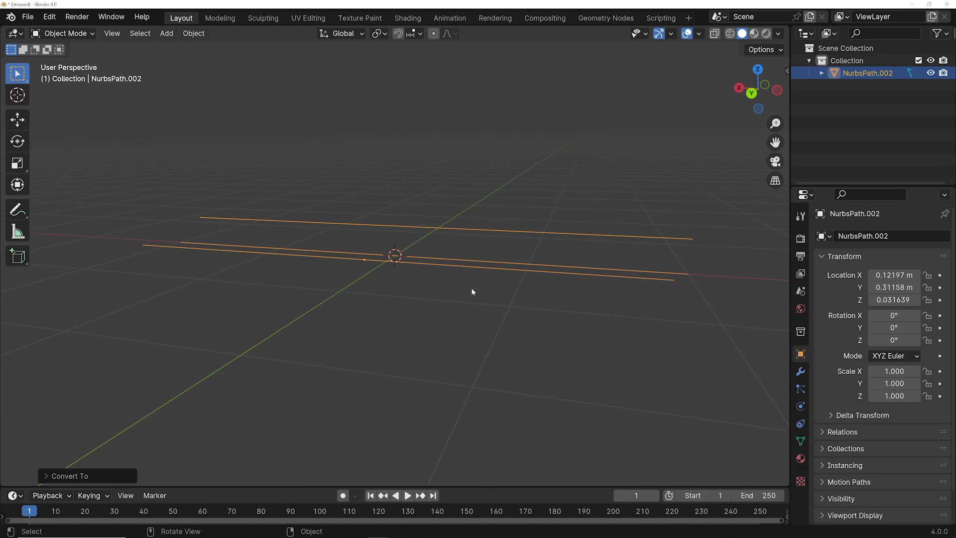
# Step: Enter Edit Mode on the wires and add a new vertex group for the chosen points
pyautogui.press('Tab')
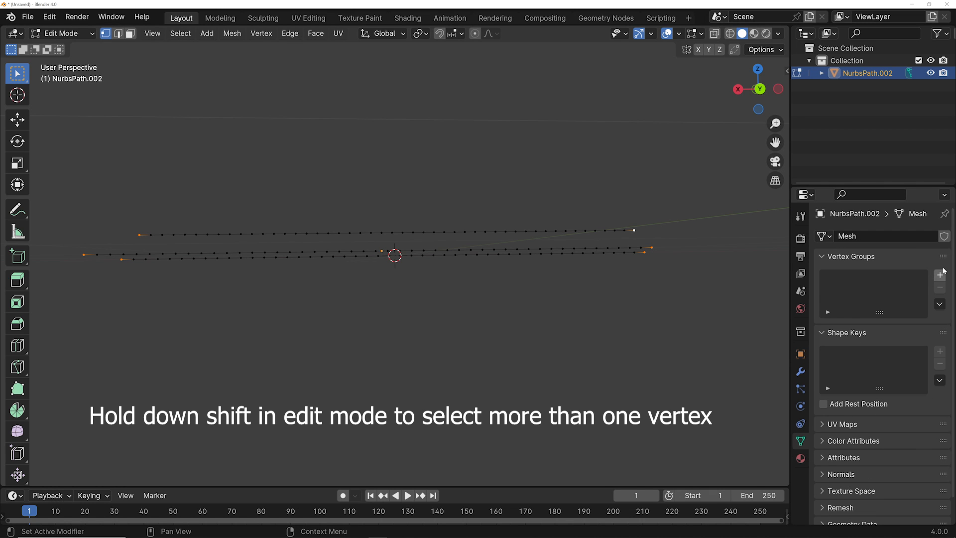
pyautogui.click(939, 274)
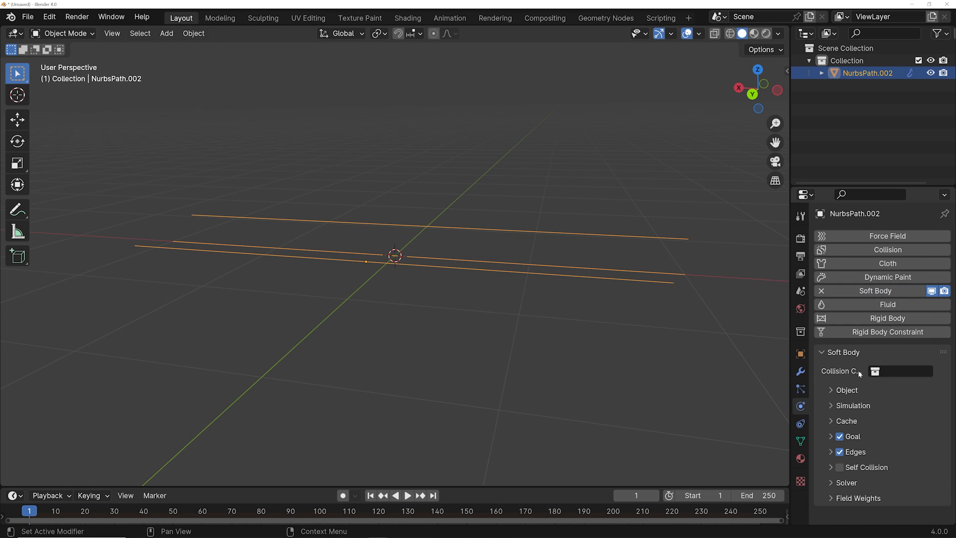
# Step: Use the Group vertex group as the soft-body goal and enable Self Collision
pyautogui.click(848, 436)
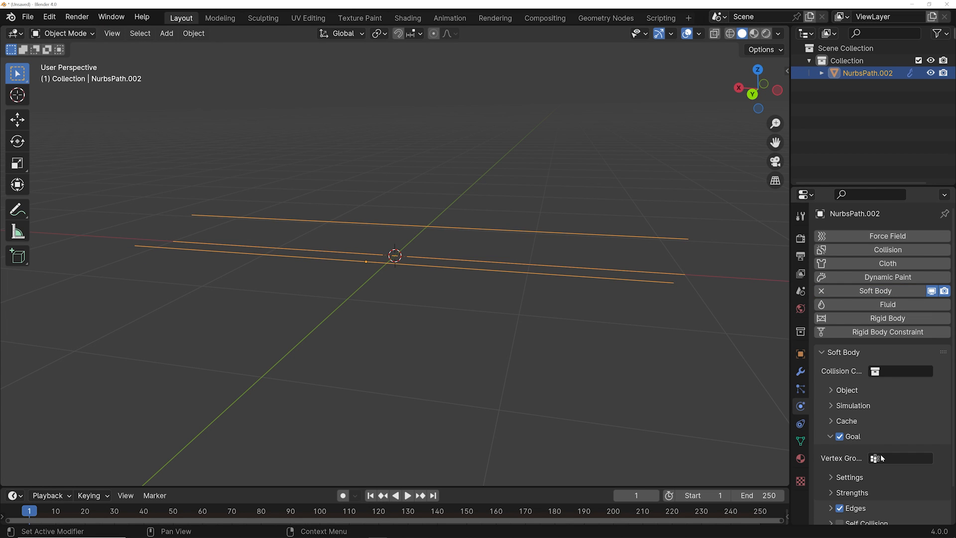
pyautogui.click(877, 458)
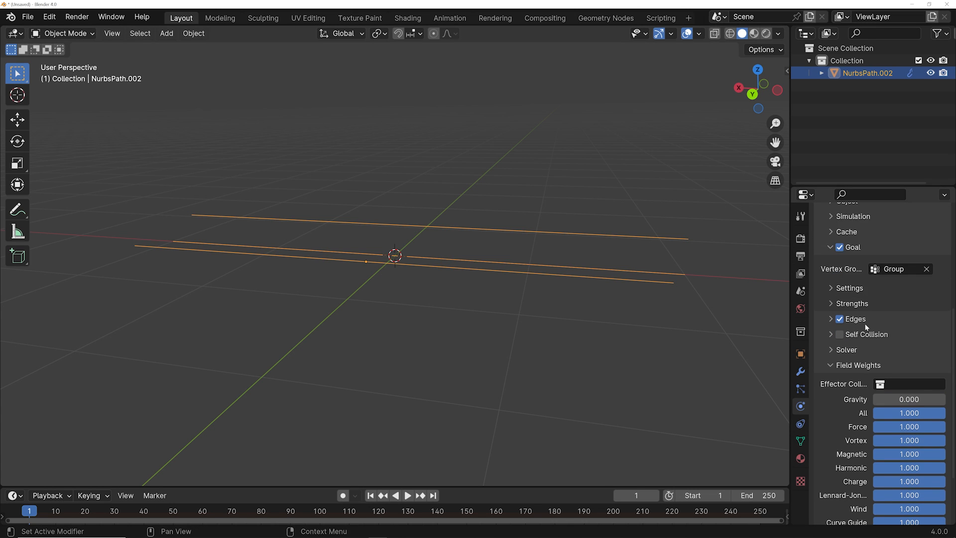
pyautogui.click(166, 32)
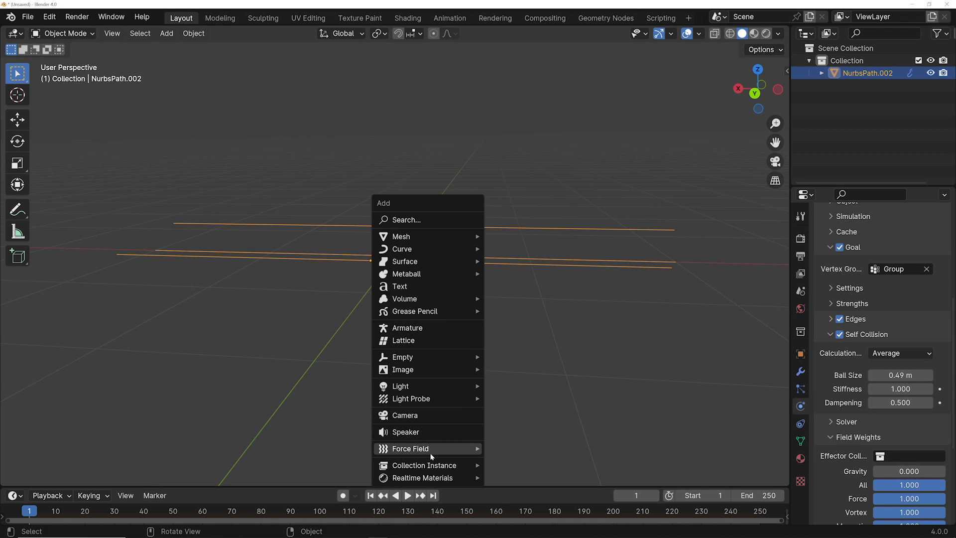
pyautogui.moveTo(409, 448)
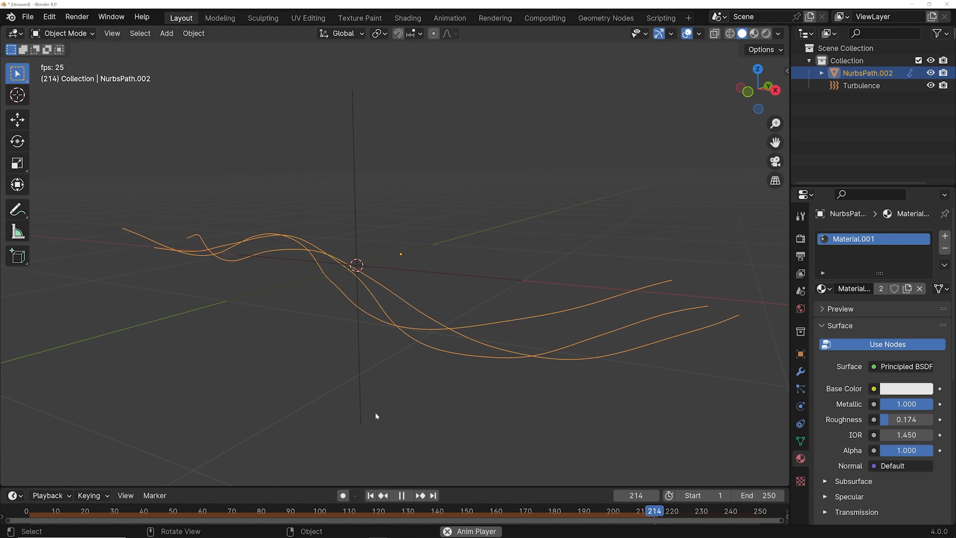
# Step: Check the wires' Geometry Nodes, then set Self Collision Ball Size to 0.91 m
pyautogui.click(605, 18)
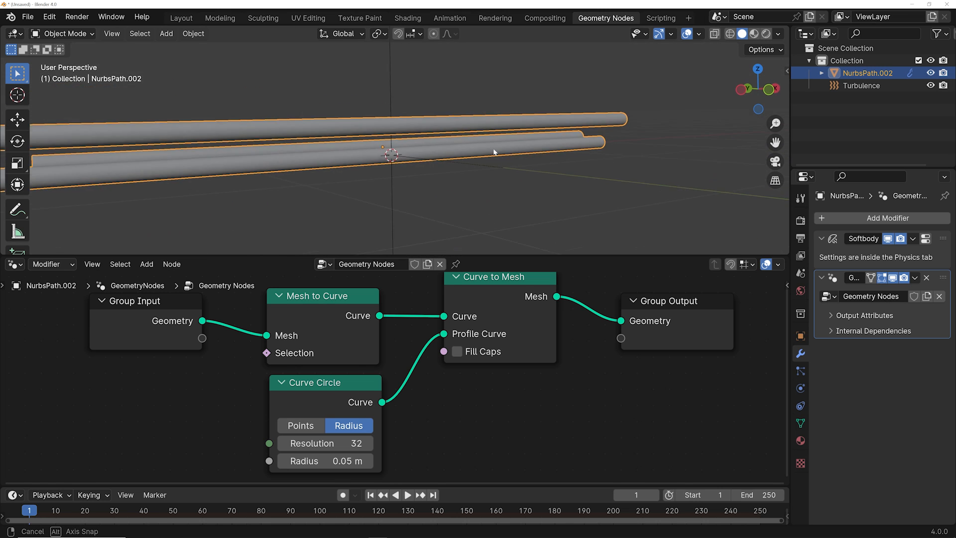
pyautogui.click(180, 18)
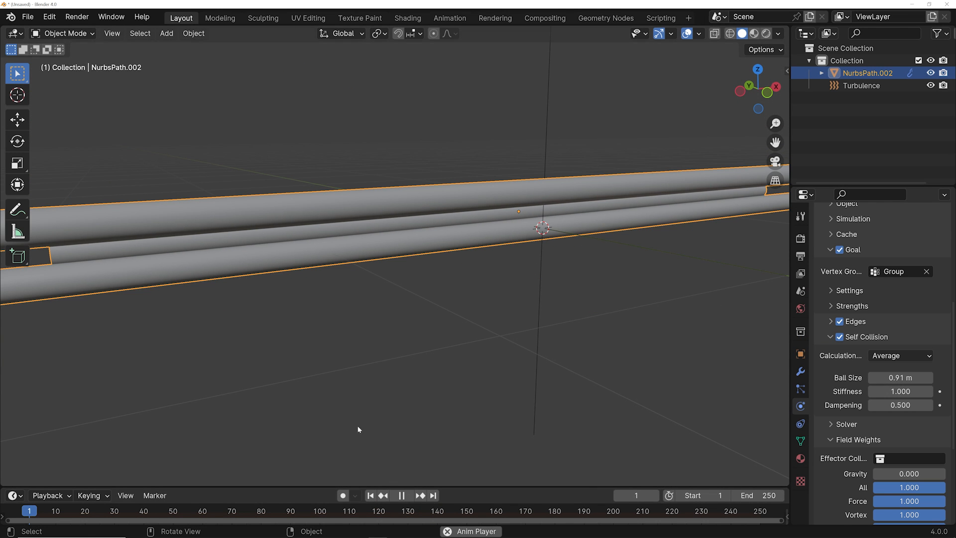
pyautogui.click(401, 494)
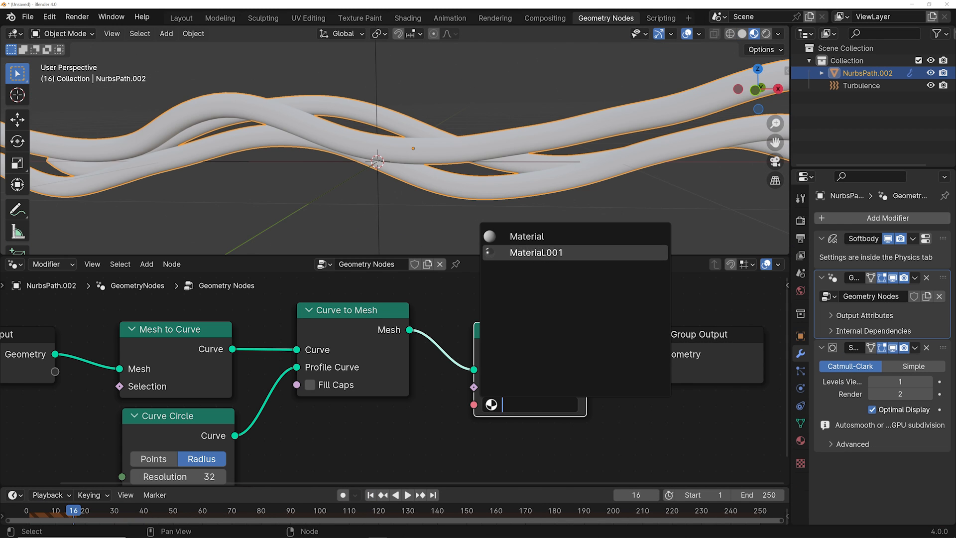
# Step: Assign Material.001 in the Set Material node and preview the render
pyautogui.click(536, 252)
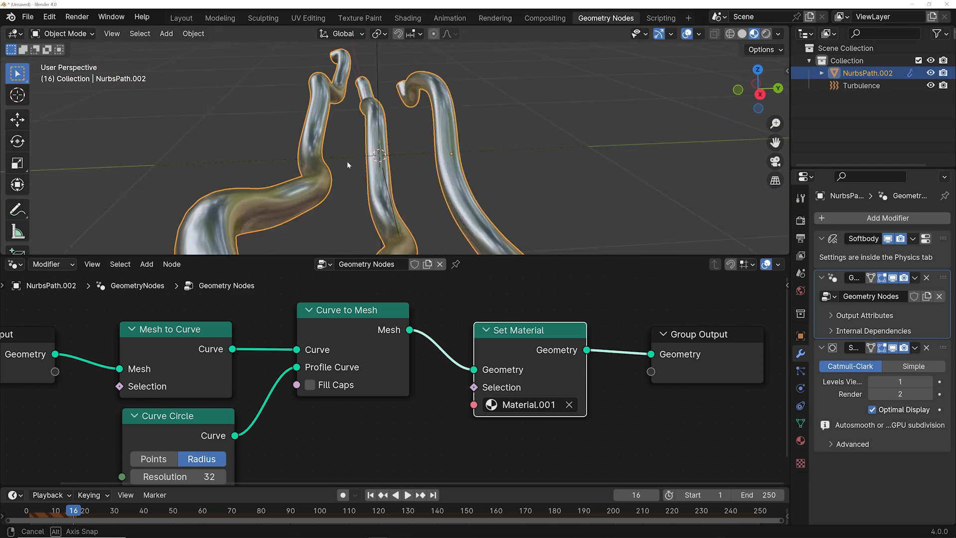
pyautogui.click(406, 494)
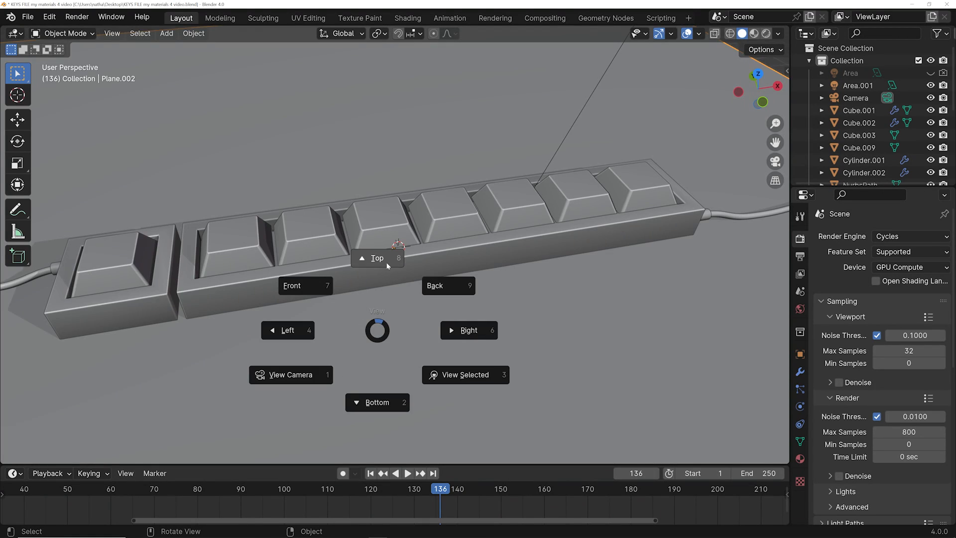
# Step: Switch to Top view, Project from View the key UVs, and enter UV Editing
pyautogui.click(376, 257)
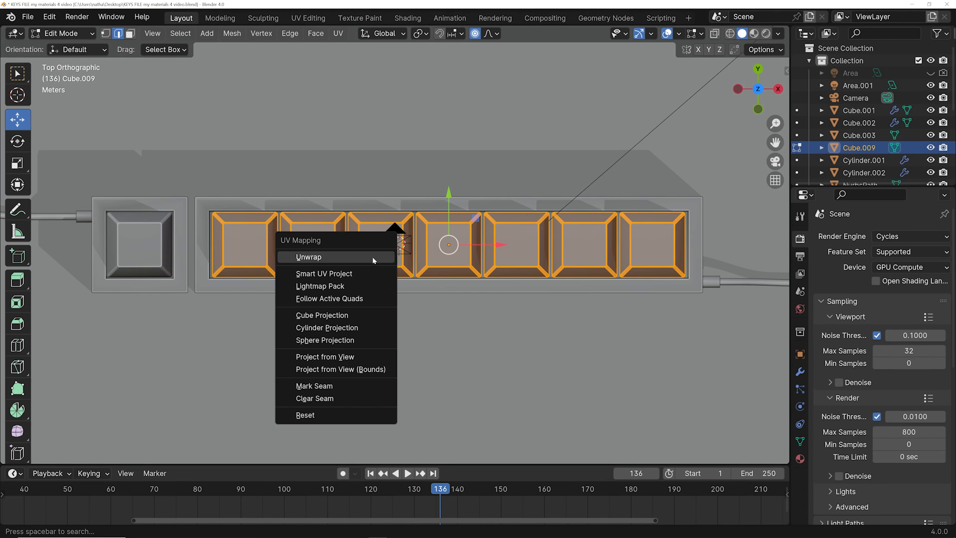
pyautogui.moveTo(322, 314)
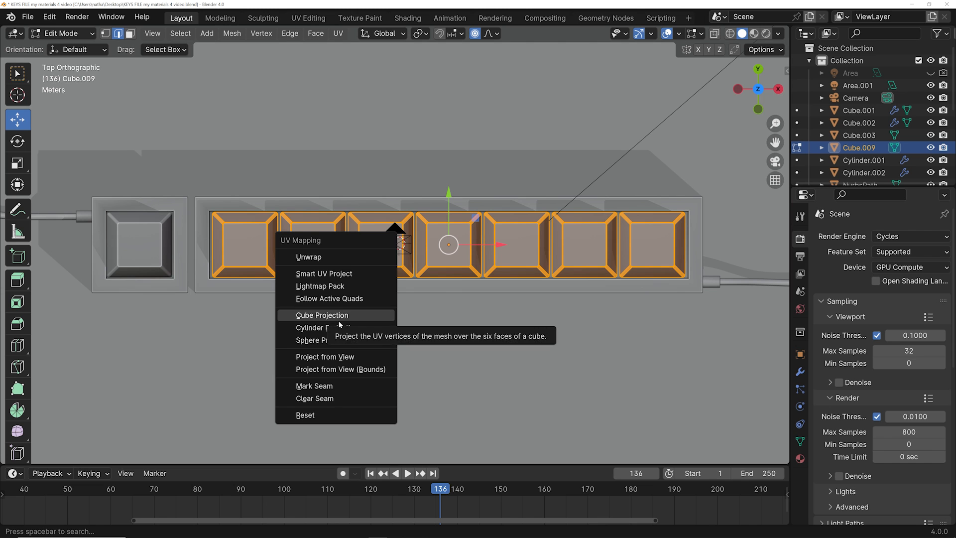
pyautogui.click(325, 356)
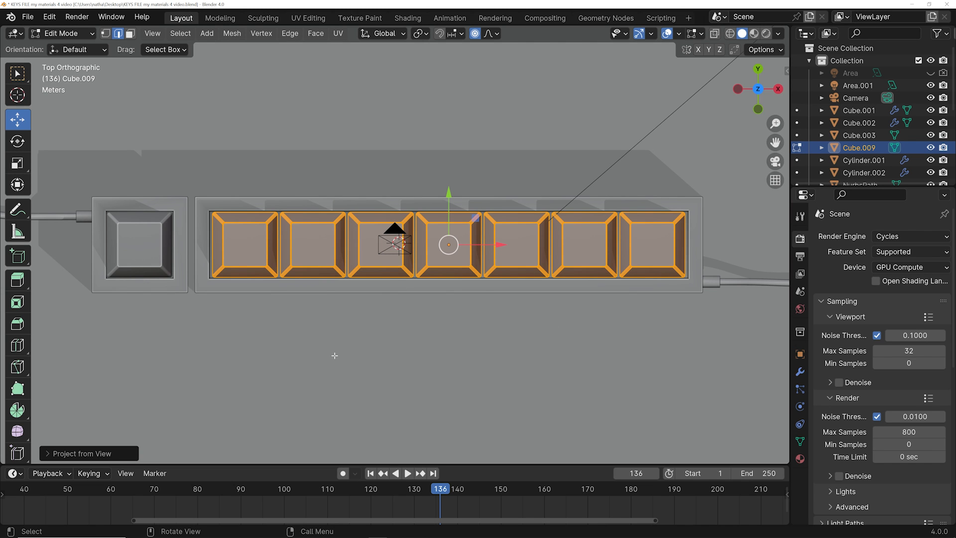
pyautogui.click(307, 18)
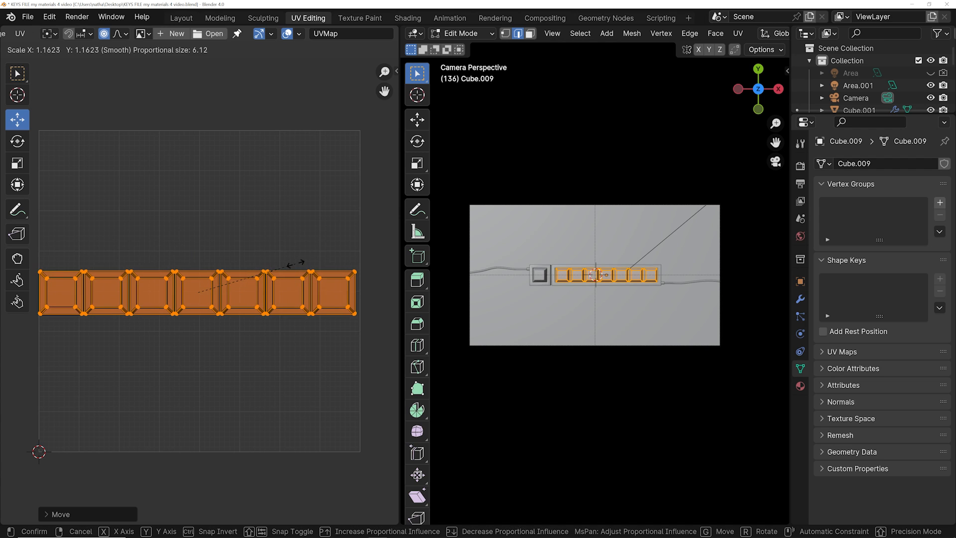
# Step: Confirm the enlarged seven-key UV layout in the UV Editor
pyautogui.click(215, 33)
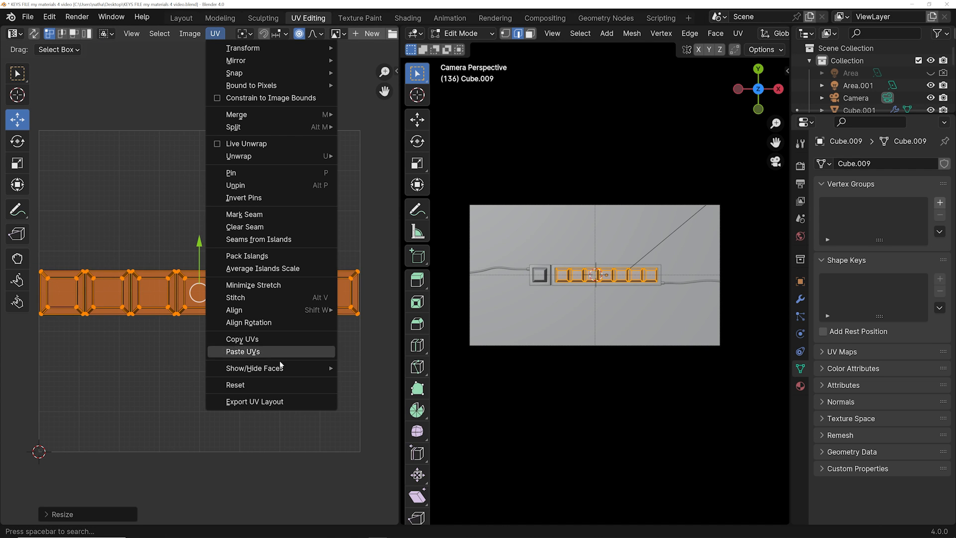
pyautogui.click(255, 401)
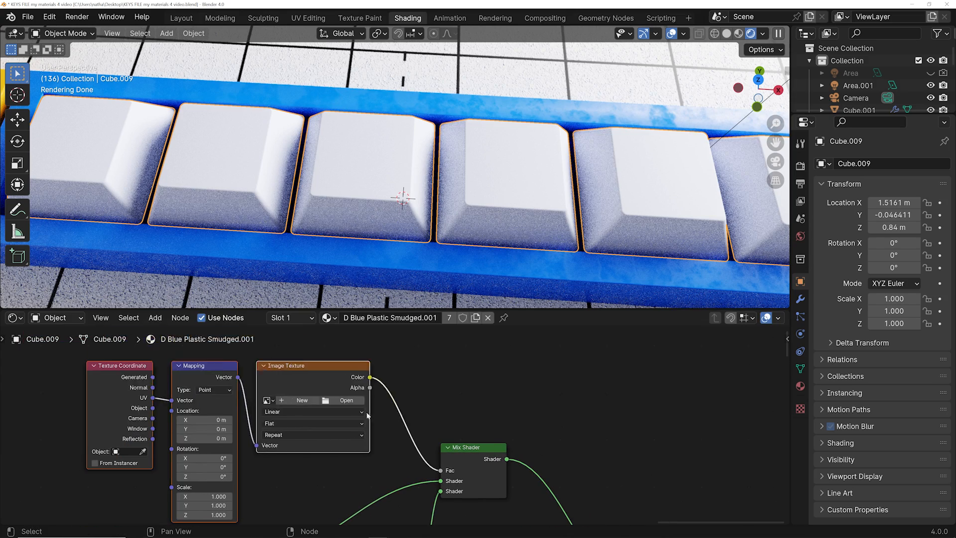
# Step: Connect the UV-mapped Image Texture color into the keycaps' Mix Shader factor
pyautogui.click(346, 400)
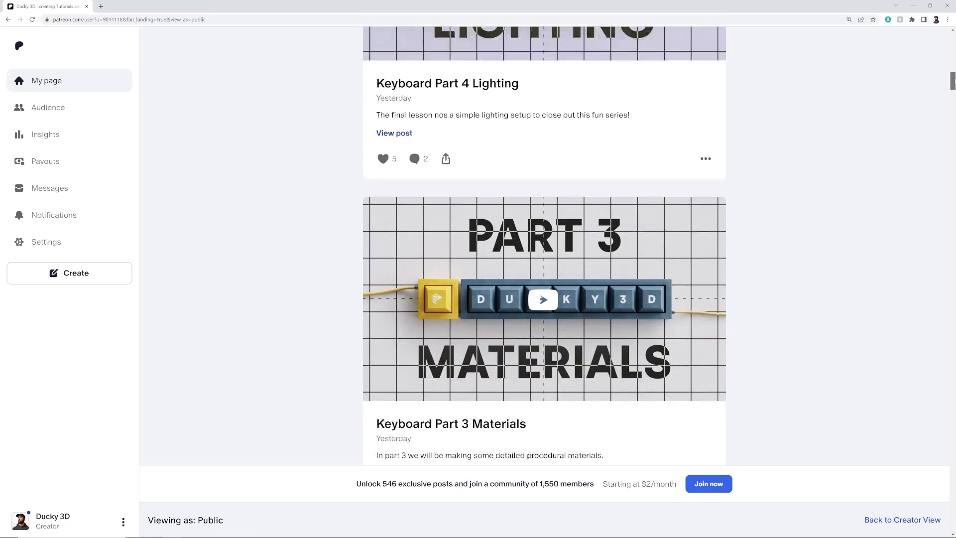
# Step: Scroll the Patreon page past the Keyboard Part 4 and Part 3 posts
pyautogui.scroll(-3)
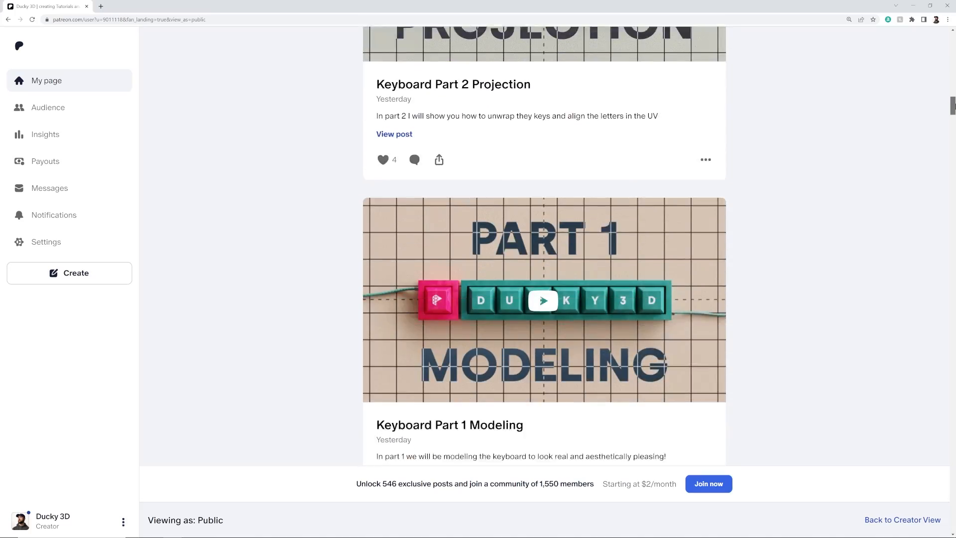
pyautogui.scroll(-3)
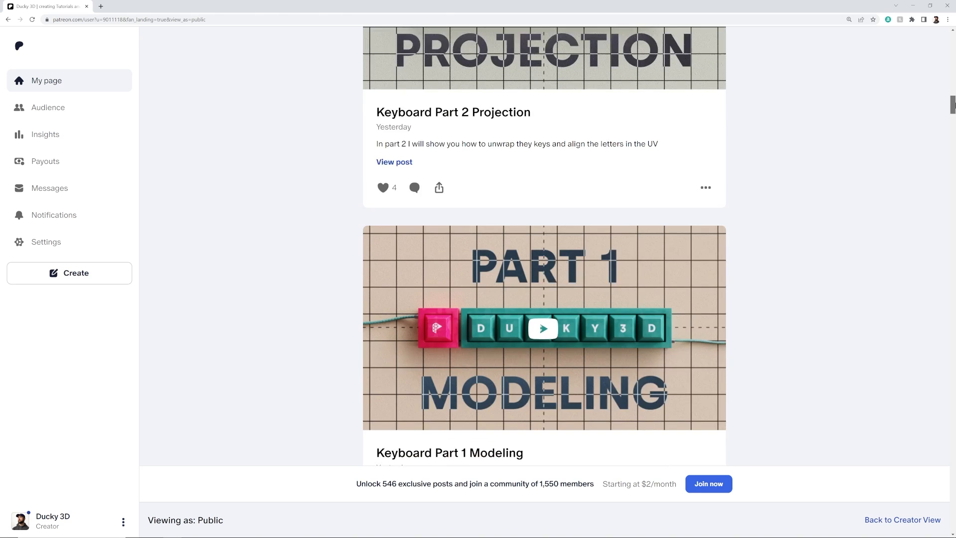
pyautogui.scroll(-3)
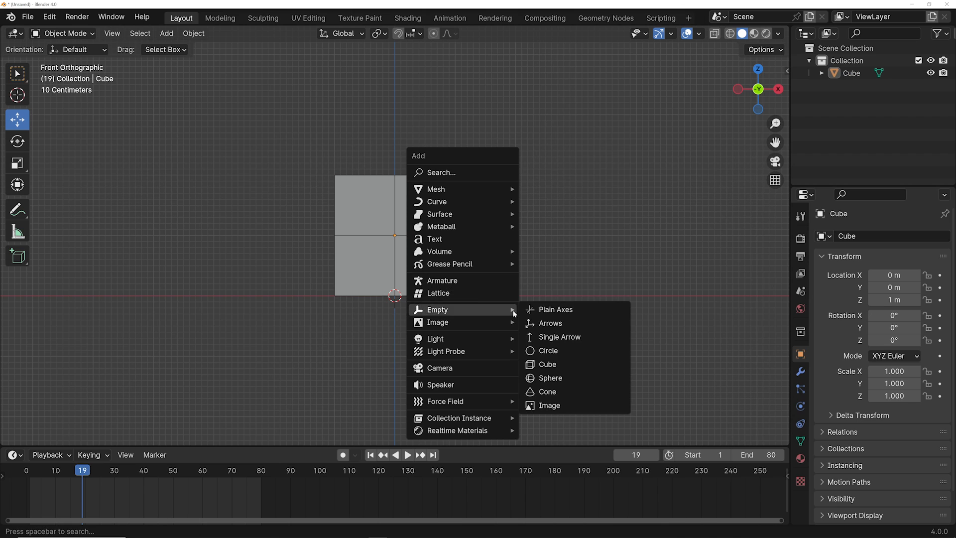
# Step: Add a Plain Axes empty to the scene
pyautogui.click(553, 309)
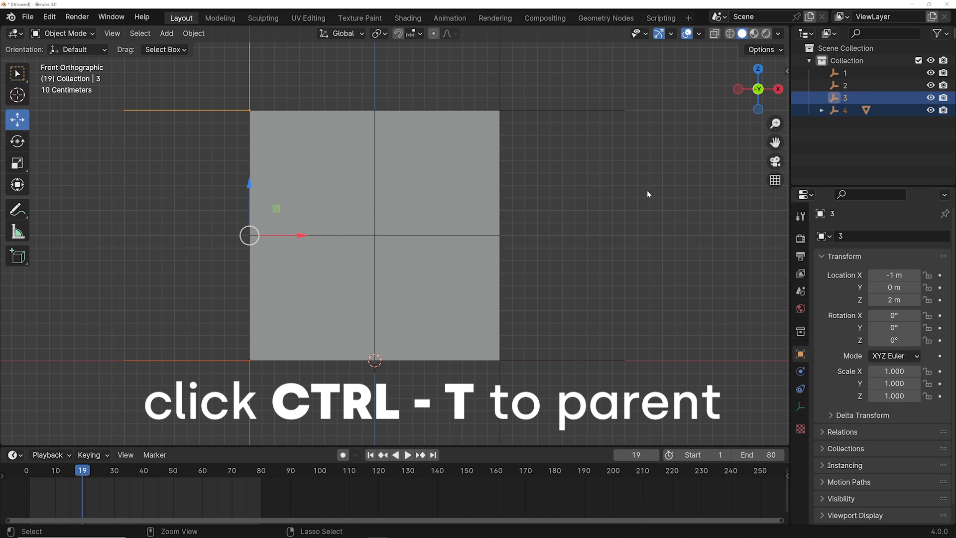
# Step: Parent the selected empty to the active empty with Object parenting
pyautogui.press('ctrl+t')
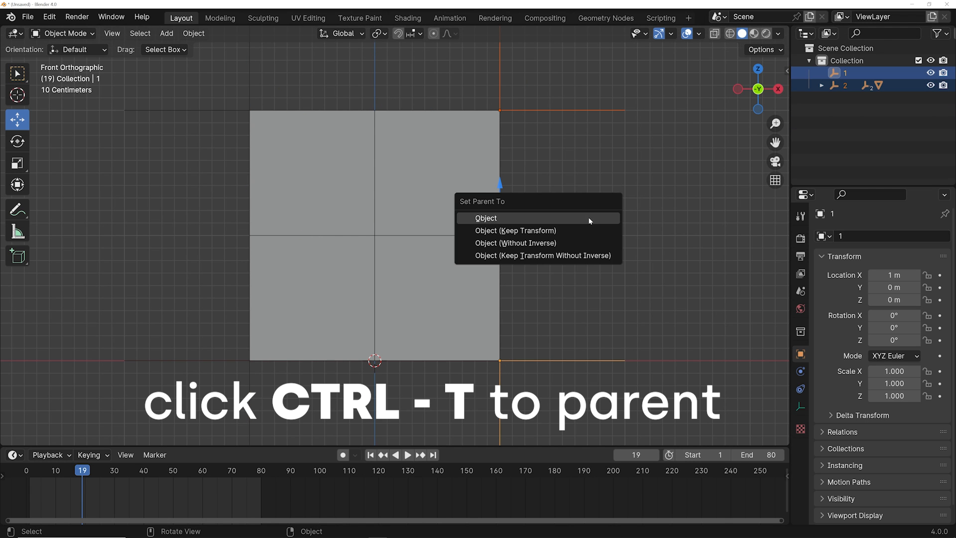
pyautogui.click(486, 217)
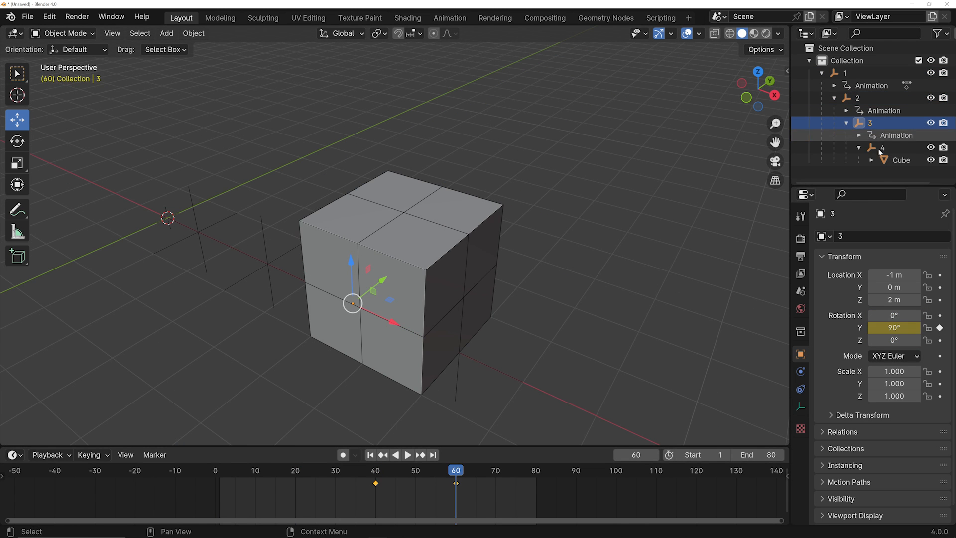
# Step: Select empty 4 and key its Y rotation from 0° at frame 60 to 90° at frame 80
pyautogui.click(407, 454)
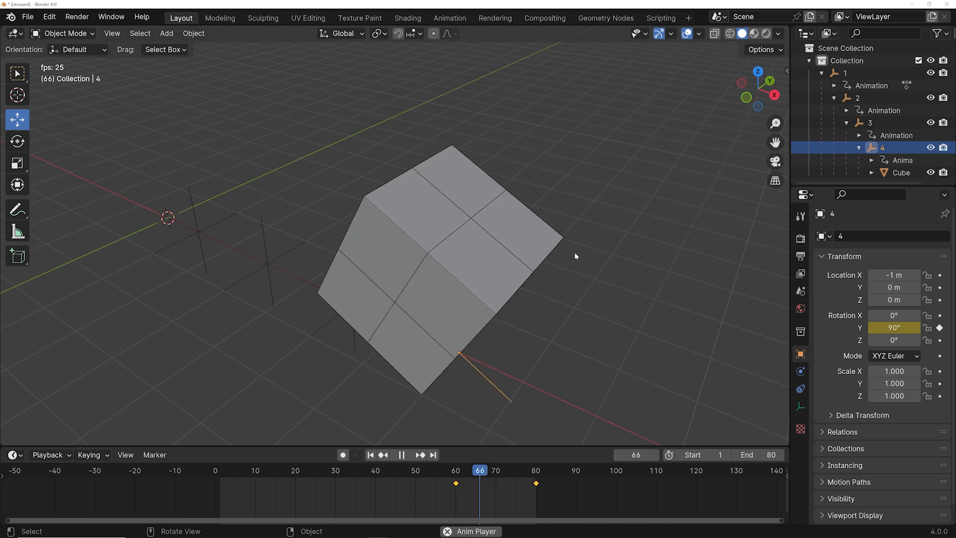
pyautogui.click(352, 470)
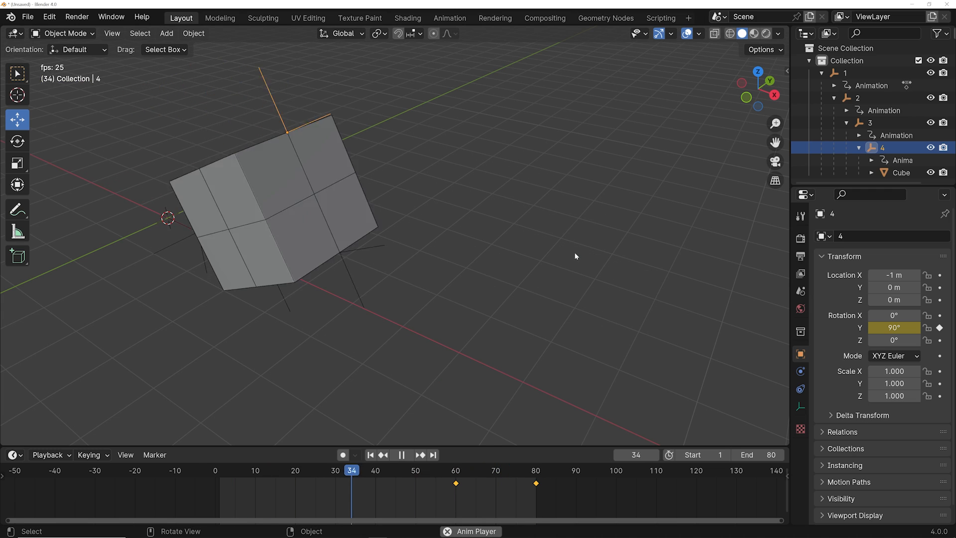